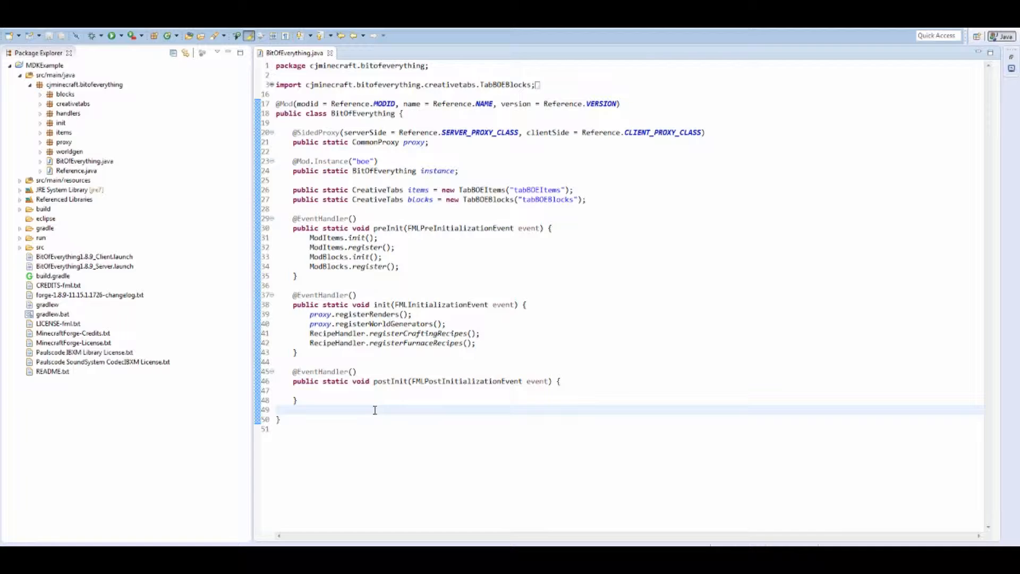
{"action": "mouse_move", "coordinate": [592, 299]}
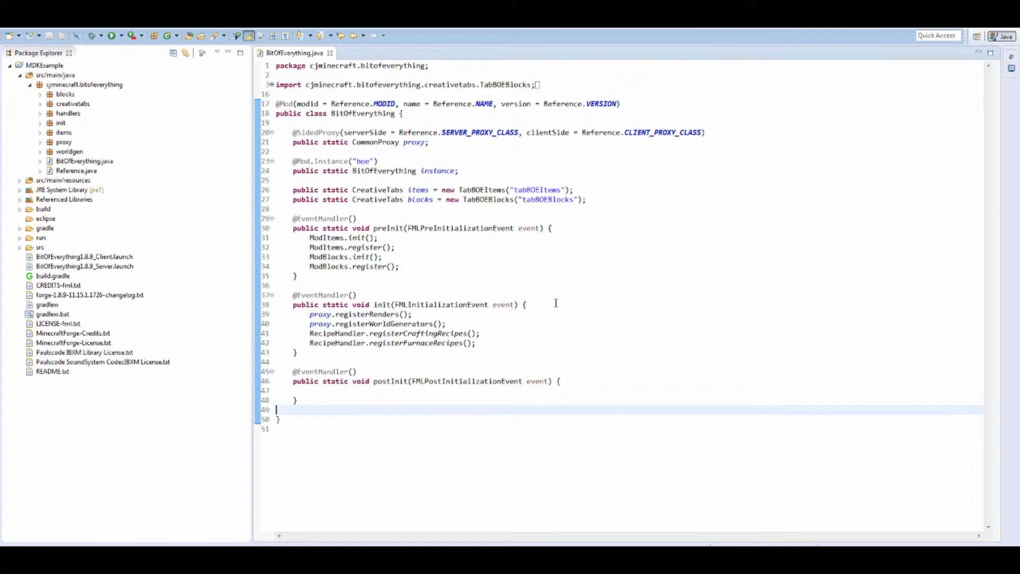
{"action": "mouse_move", "coordinate": [635, 289]}
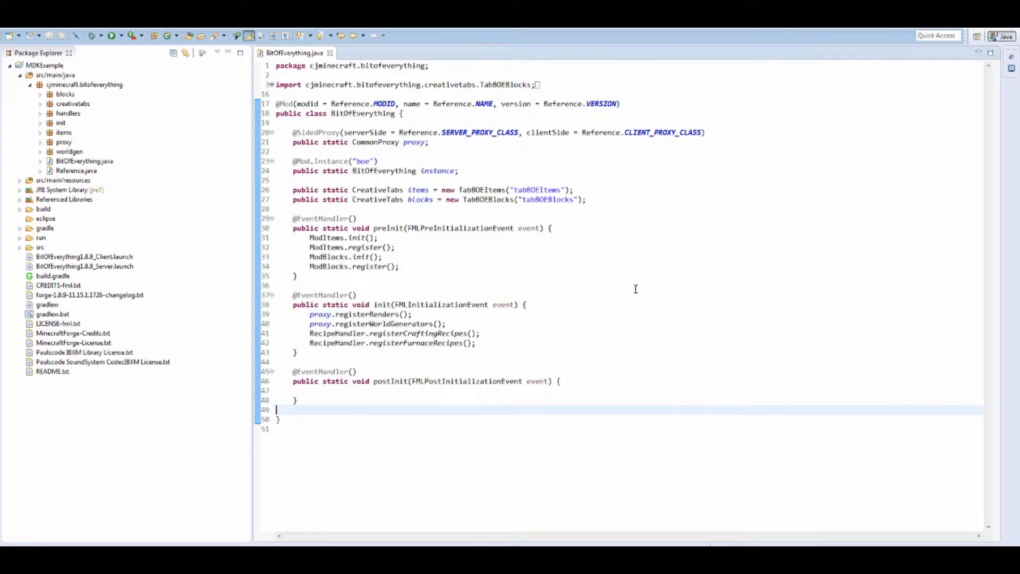
{"action": "mouse_move", "coordinate": [600, 274]}
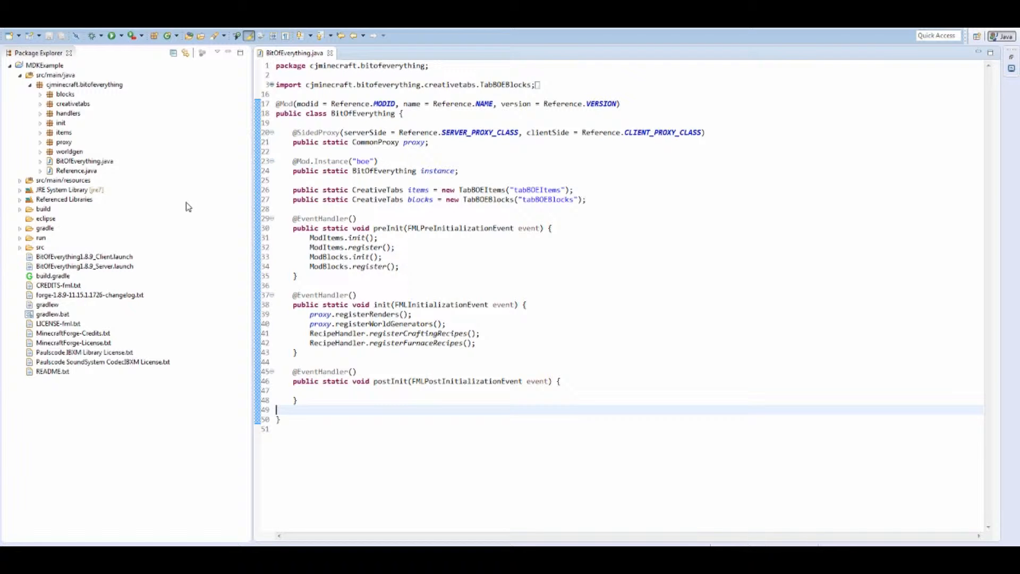
Expand the items package and open ItemModPickaxe.java
{"action": "left_click", "coordinate": [40, 132]}
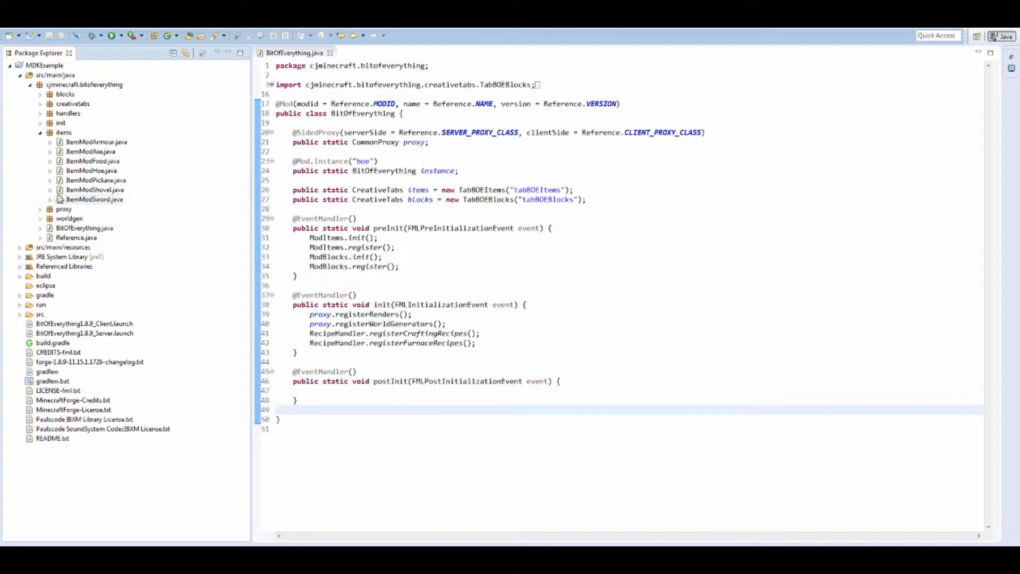
{"action": "left_click", "coordinate": [95, 180]}
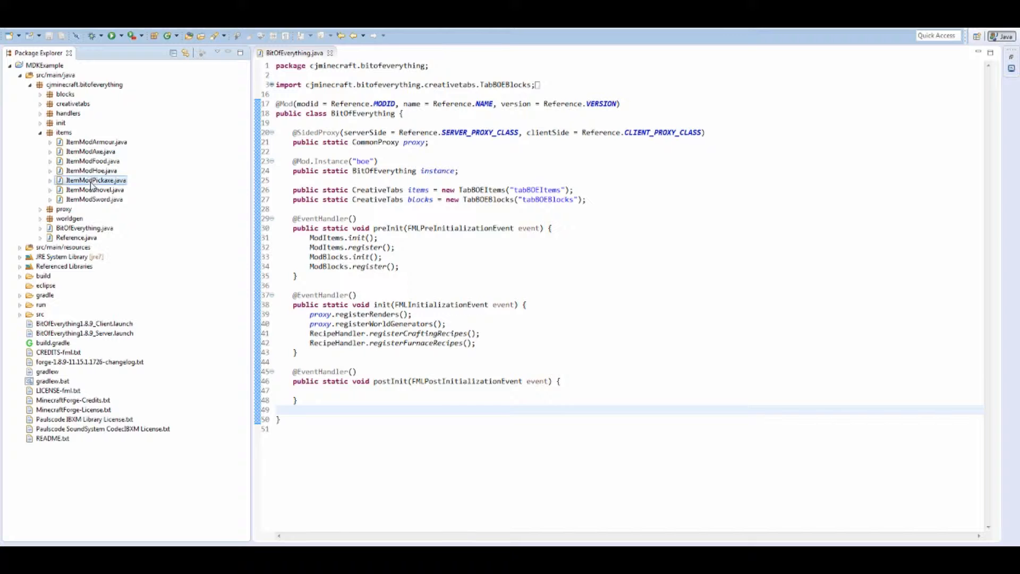
{"action": "double_click", "coordinate": [95, 180]}
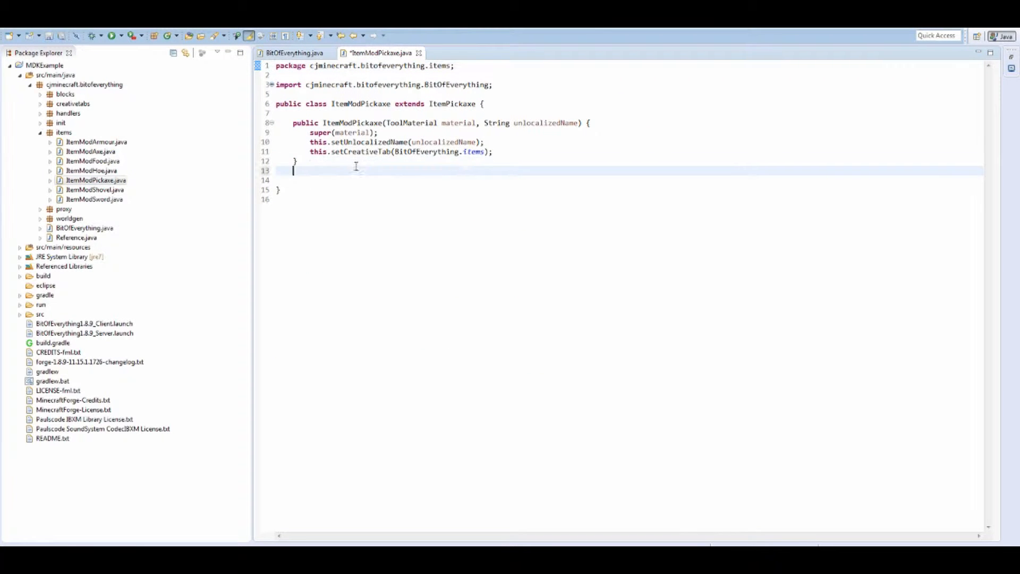
Override onEntitySwing and paste the private effectPlayer potion-effect helper below it
{"action": "type", "text": "one"}
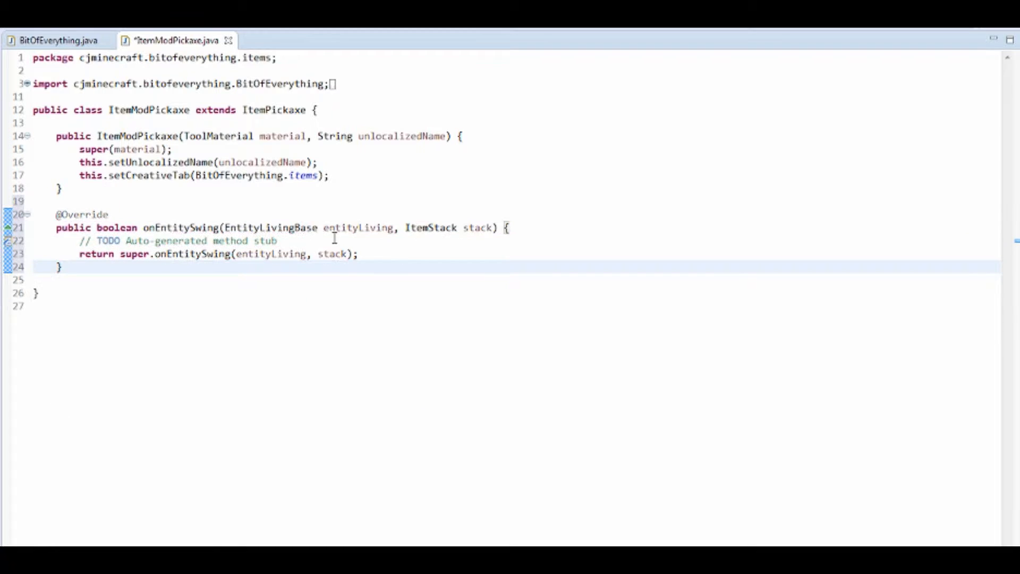
{"action": "key", "text": "Delete"}
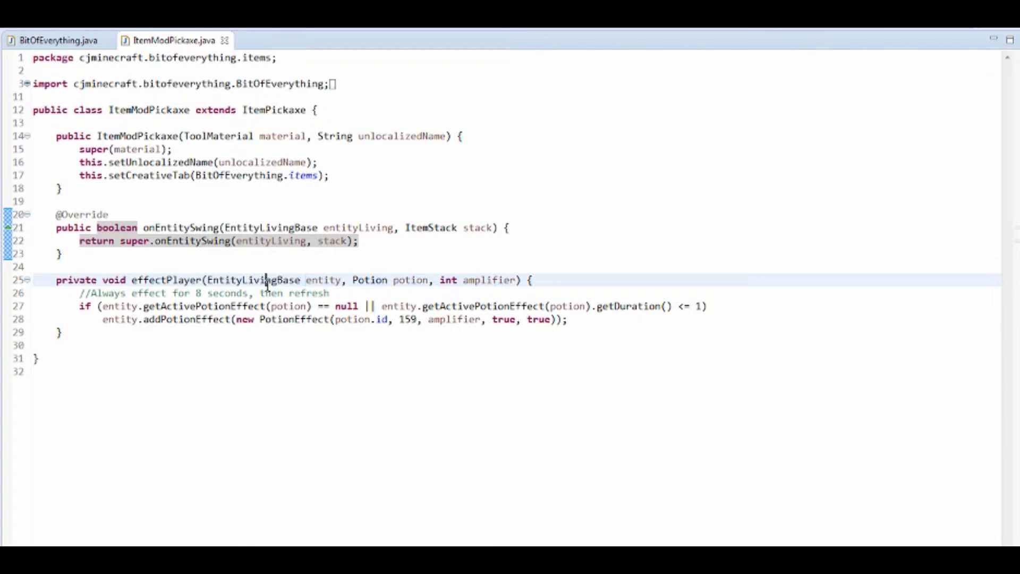
{"action": "double_click", "coordinate": [253, 280]}
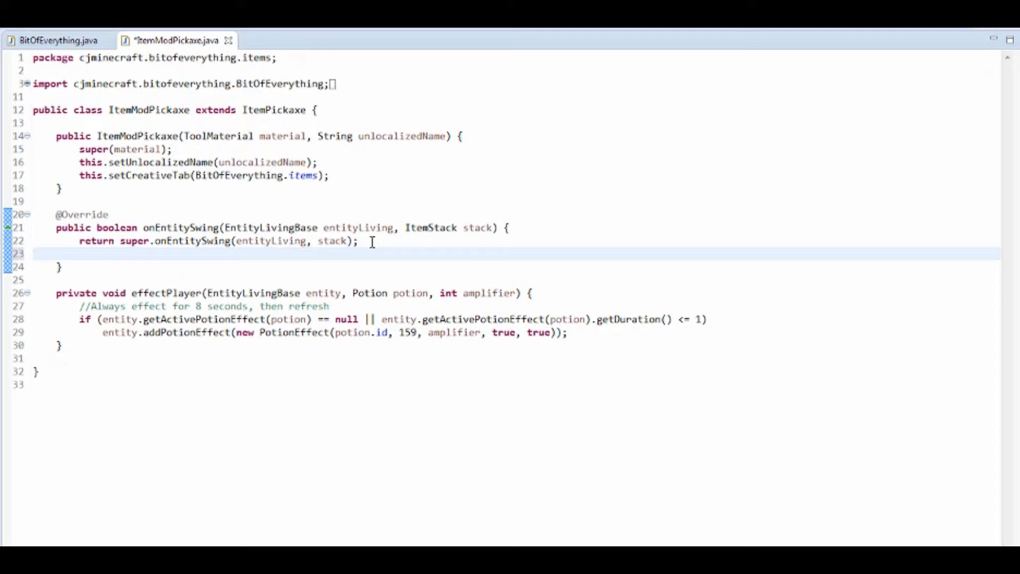
Add if(stack.getItem() == ModItems.copper_pick) { } above the return and save
{"action": "type", "text": "if("}
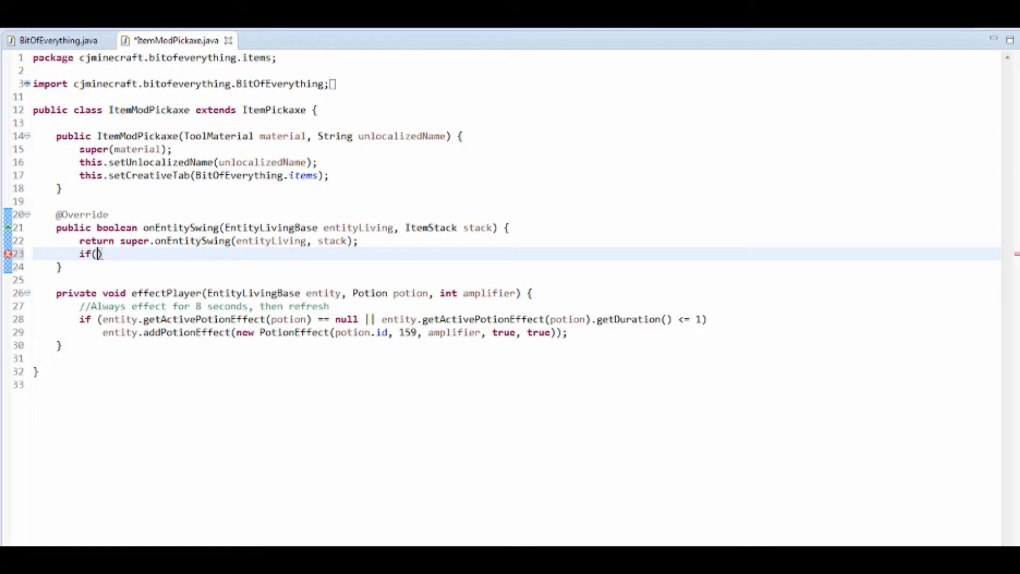
{"action": "key", "text": "BackSpace"}
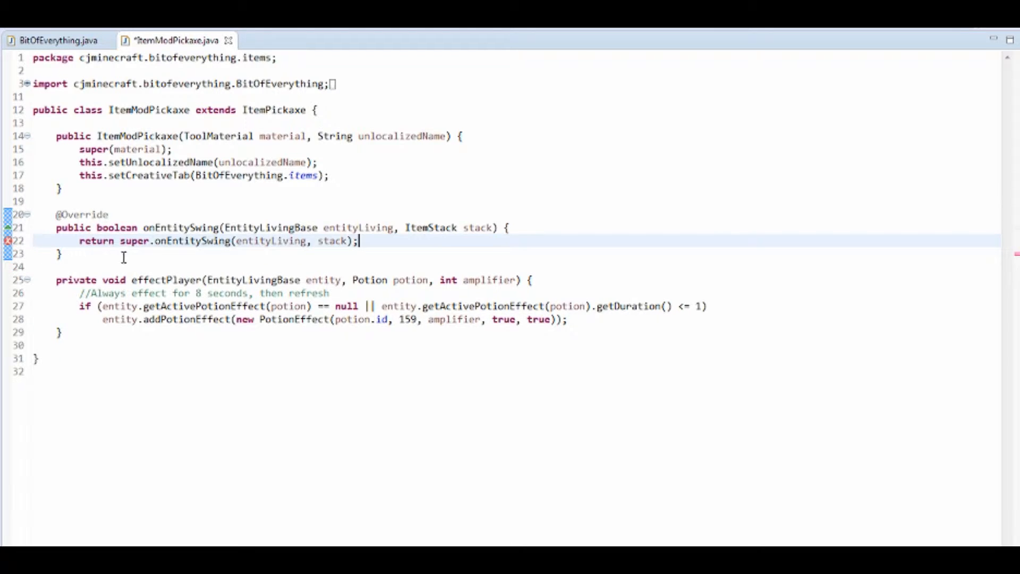
{"action": "key", "text": "Return"}
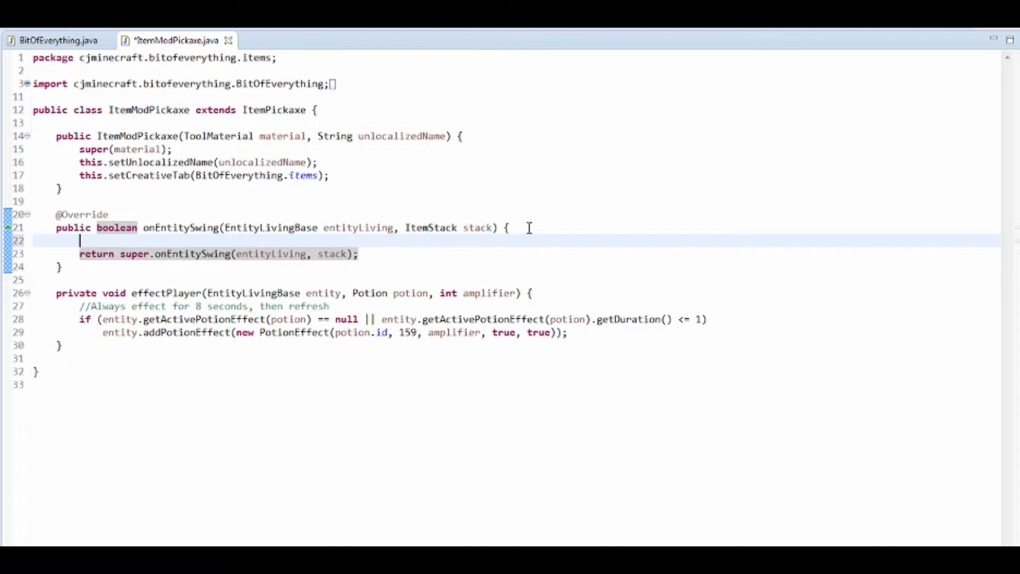
{"action": "mouse_move", "coordinate": [430, 226]}
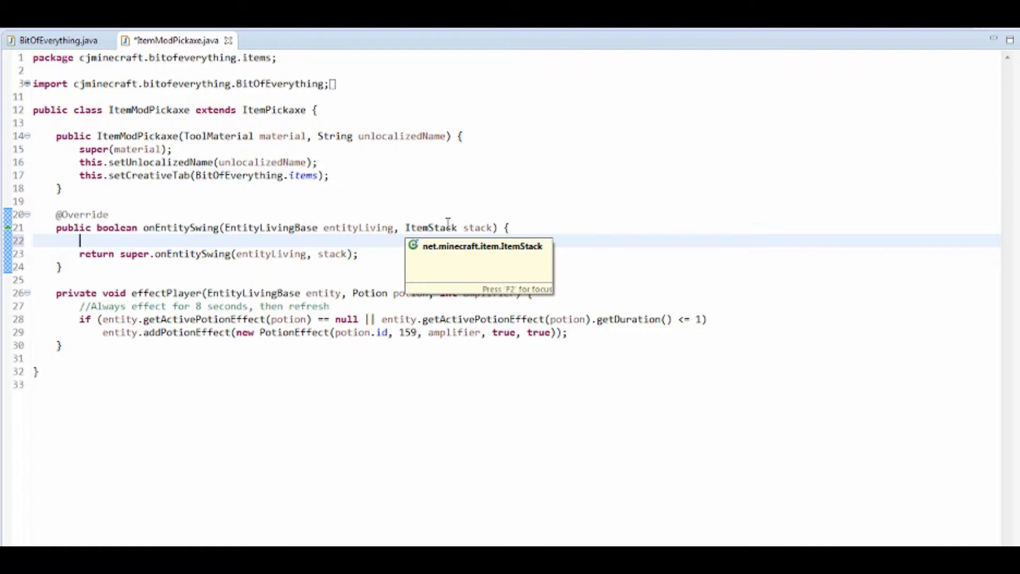
{"action": "type", "text": "if("}
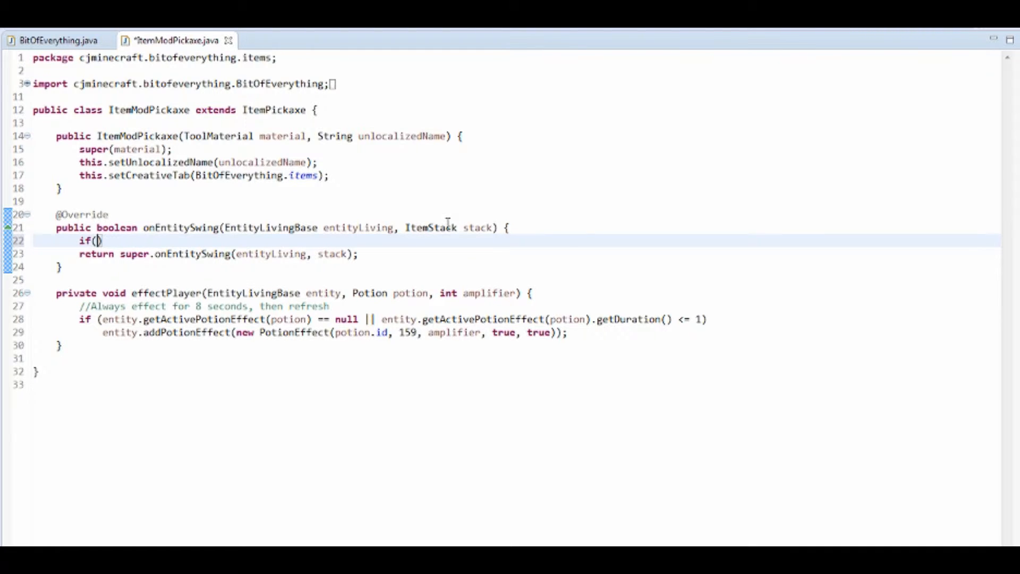
{"action": "type", "text": "stack.getItem("}
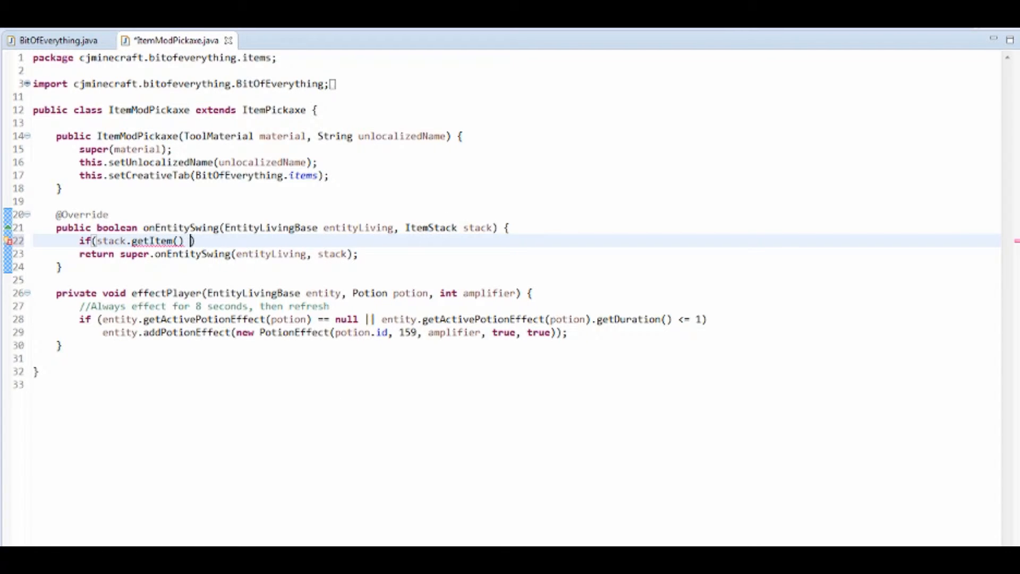
{"action": "type", "text": "== ModItems.c"}
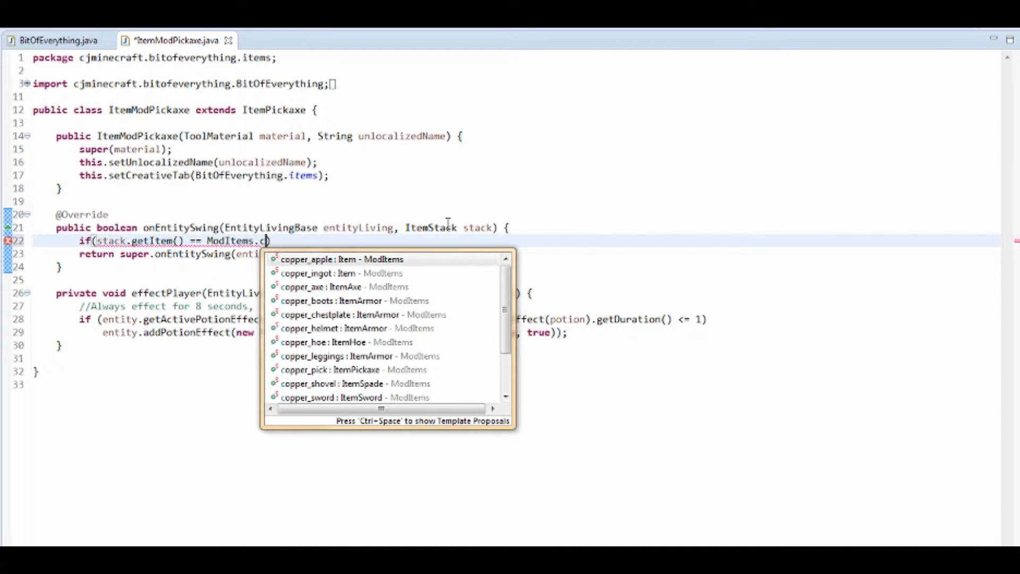
{"action": "type", "text": "opper_pick"}
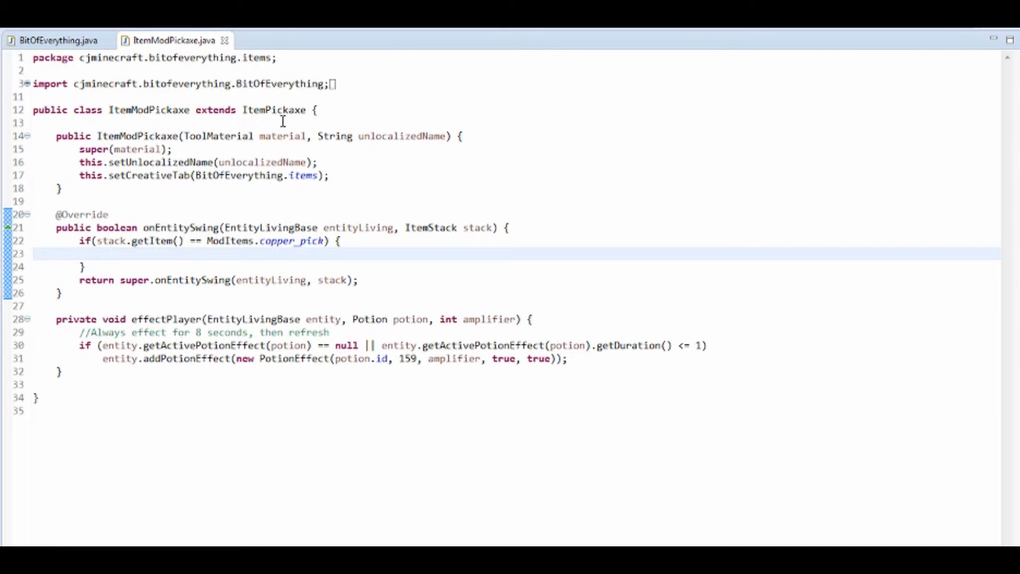
{"action": "mouse_move", "coordinate": [264, 136]}
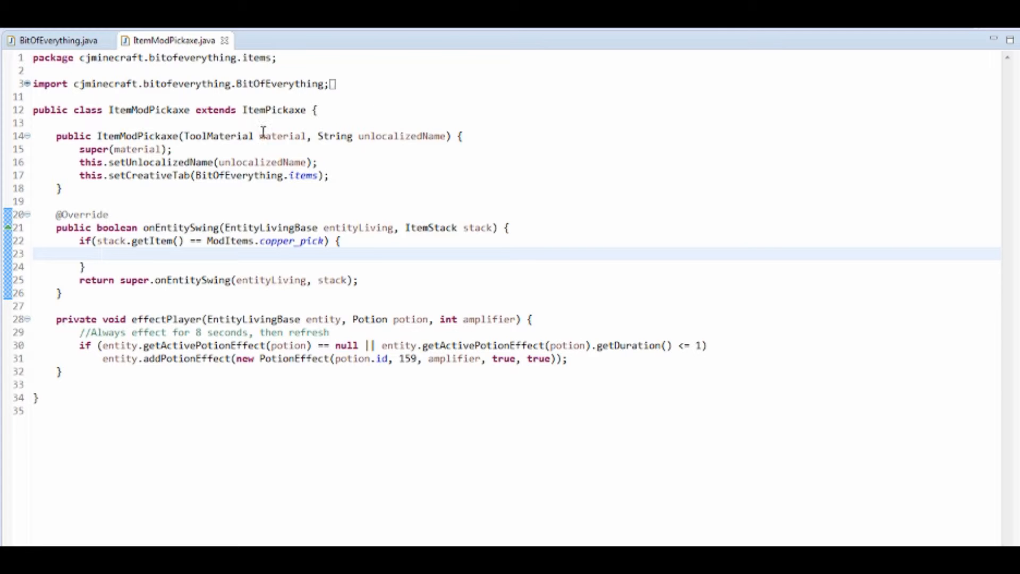
Inside the copper_pick check, call effectPlayer with entityLiving, Potion.digSpeed and amplifier 2
{"action": "double_click", "coordinate": [273, 109]}
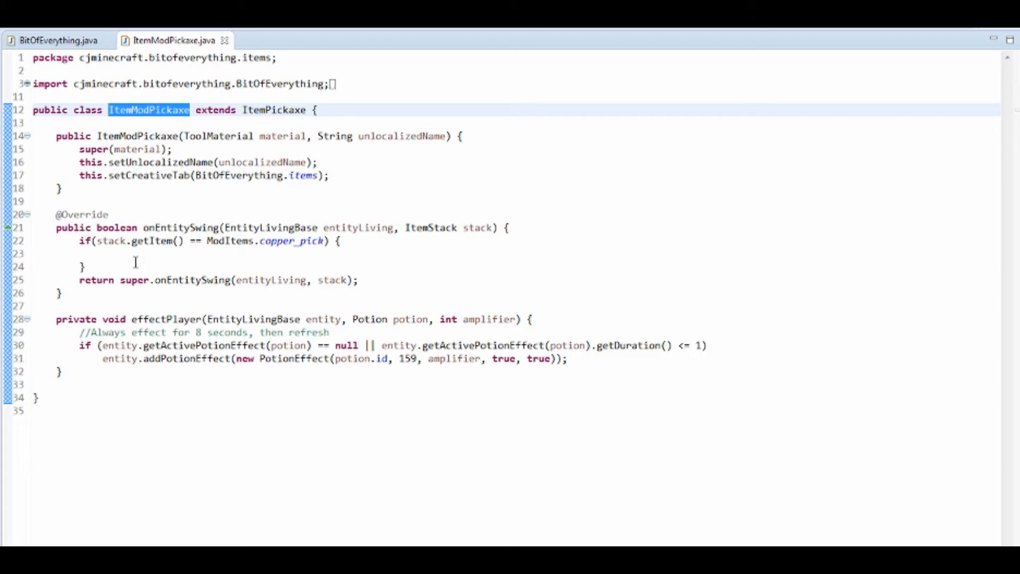
{"action": "left_click", "coordinate": [170, 254]}
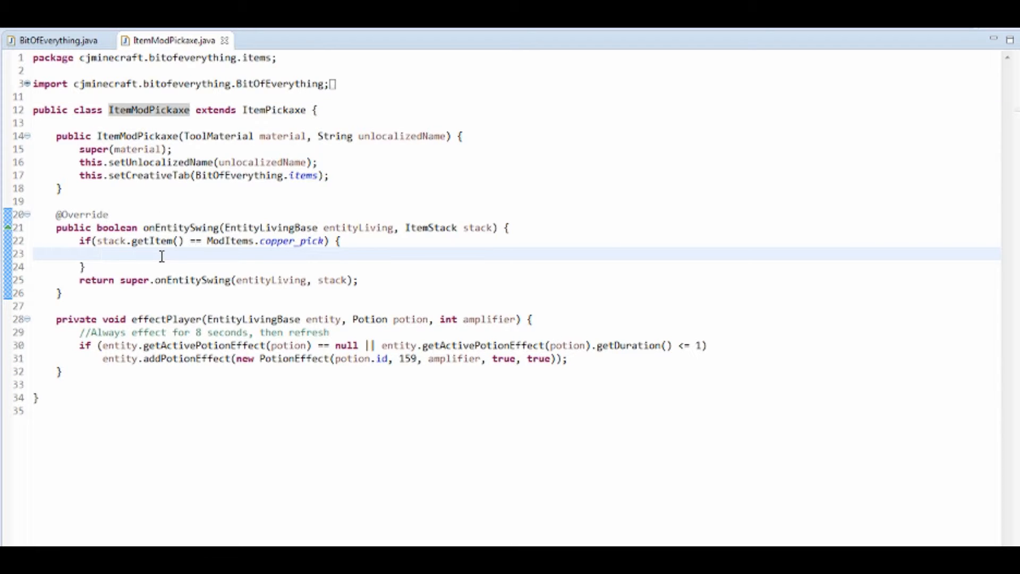
{"action": "type", "text": "eff"}
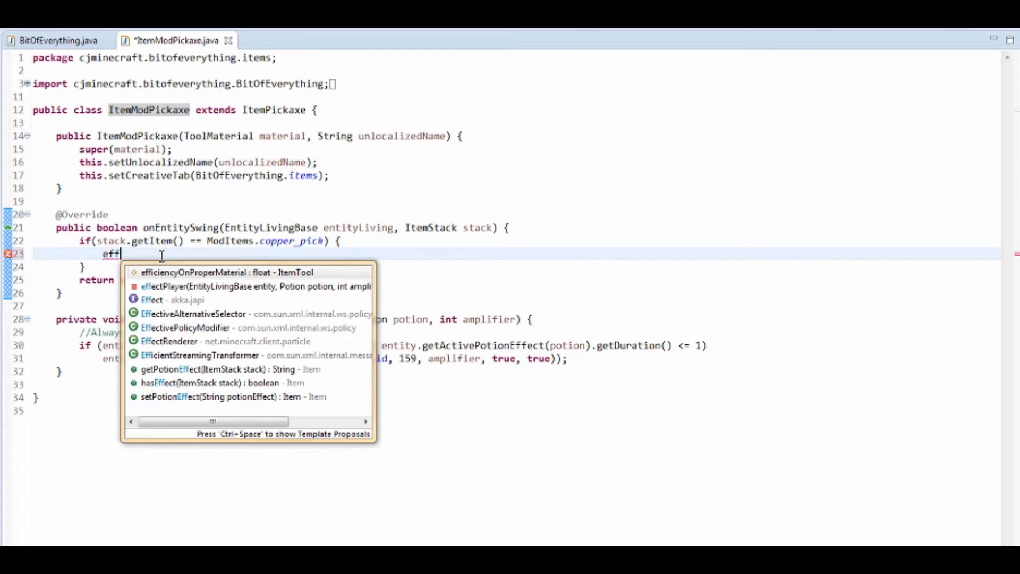
{"action": "left_click", "coordinate": [254, 286]}
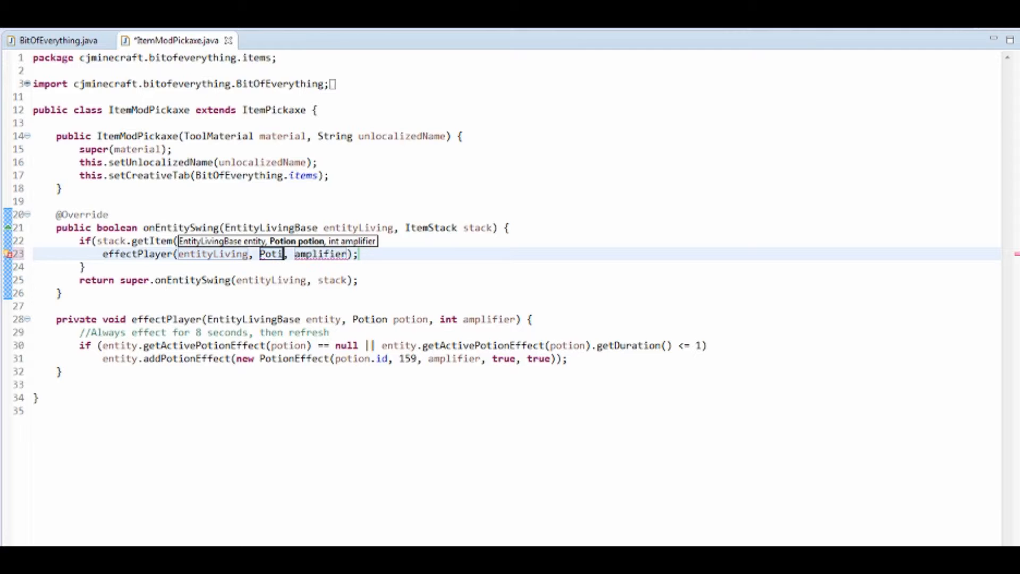
{"action": "type", "text": ".digSpeed"}
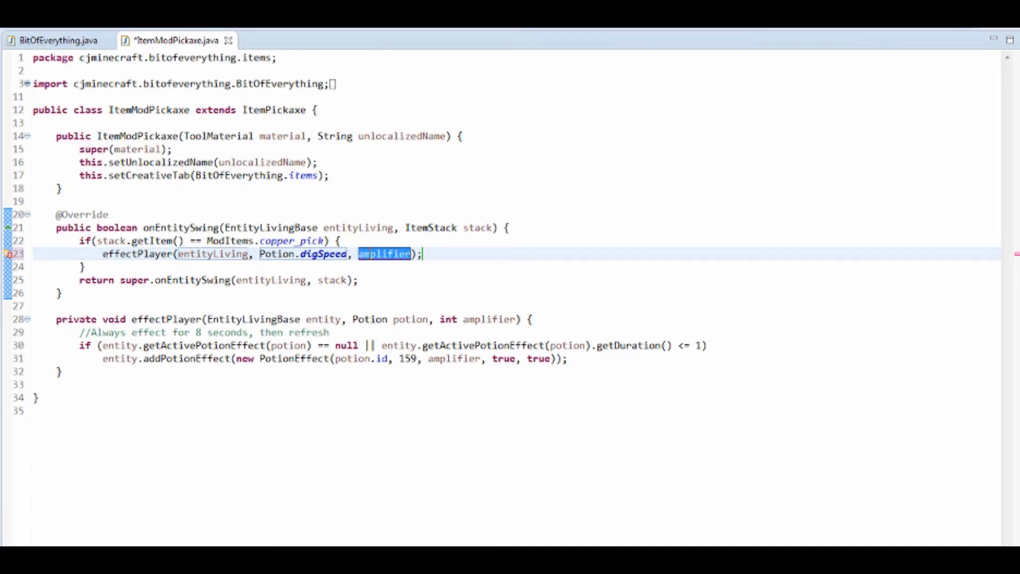
{"action": "type", "text": "2"}
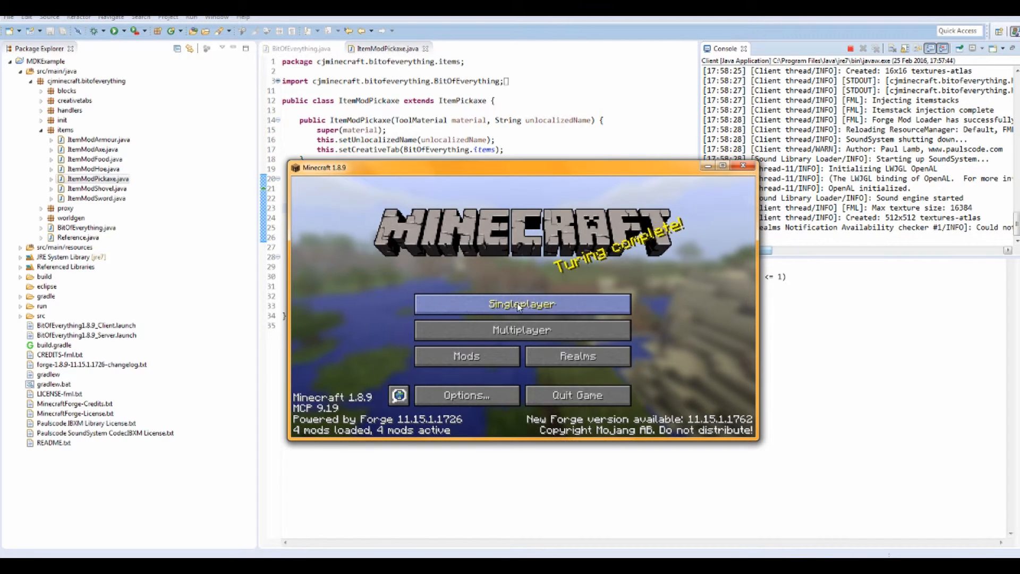
Load the Test world from the Singleplayer menu
{"action": "left_click", "coordinate": [521, 304]}
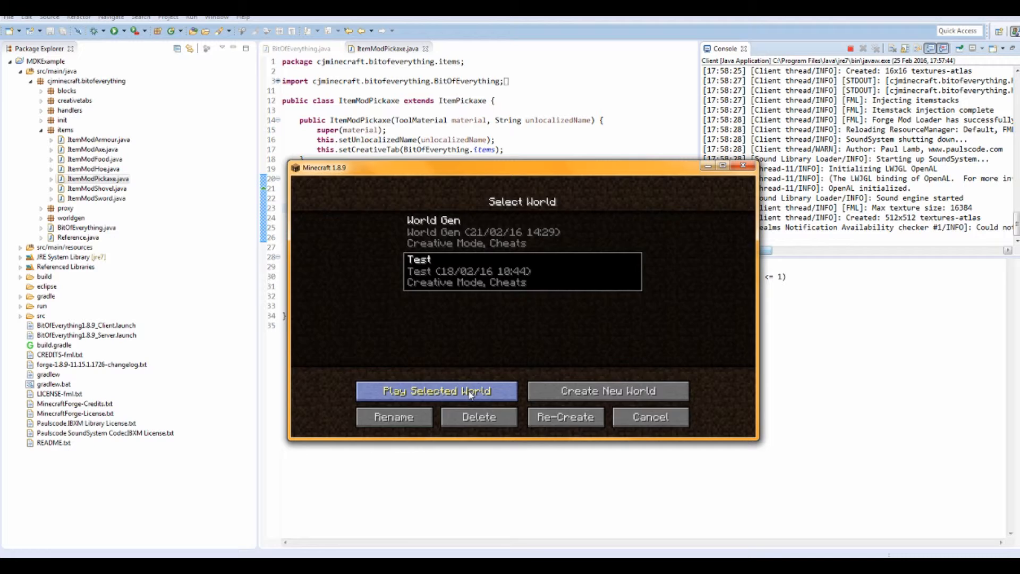
{"action": "left_click", "coordinate": [437, 391]}
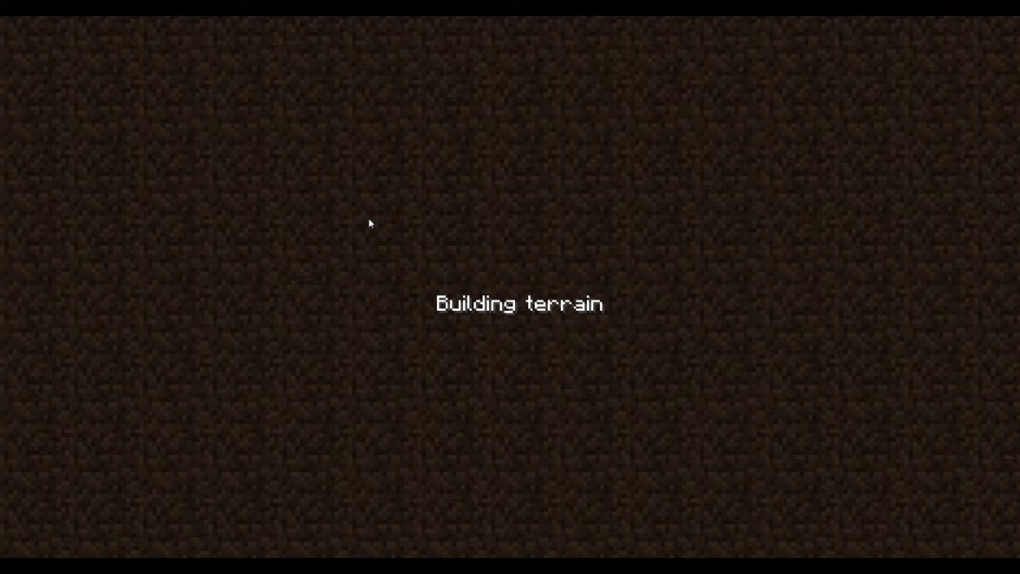
{"action": "mouse_move", "coordinate": [706, 283]}
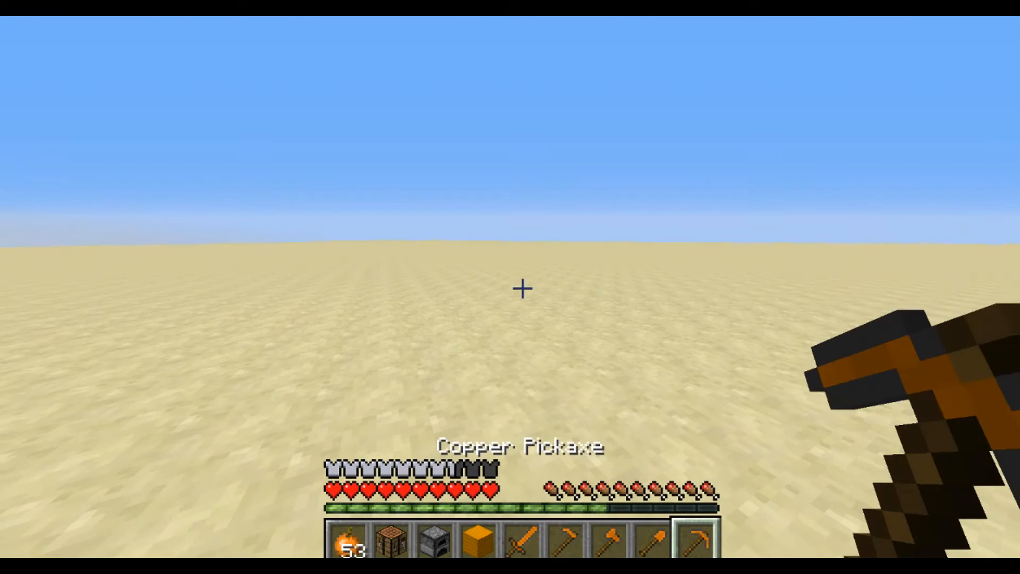
{"action": "mouse_move", "coordinate": [520, 289]}
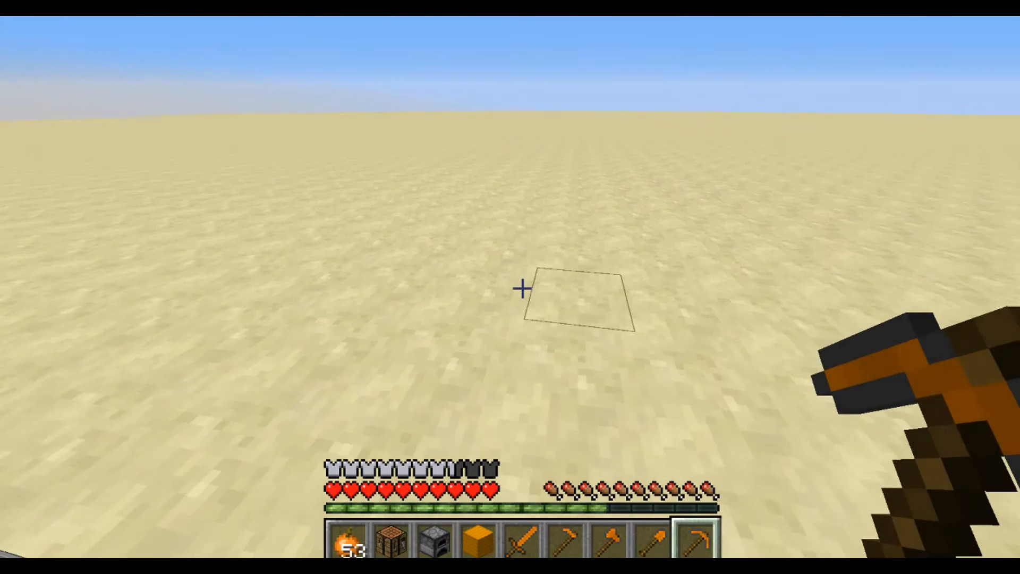
Dig sandstone with the Copper Pickaxe and confirm the Speed III effect in the inventory
{"action": "key", "text": "e"}
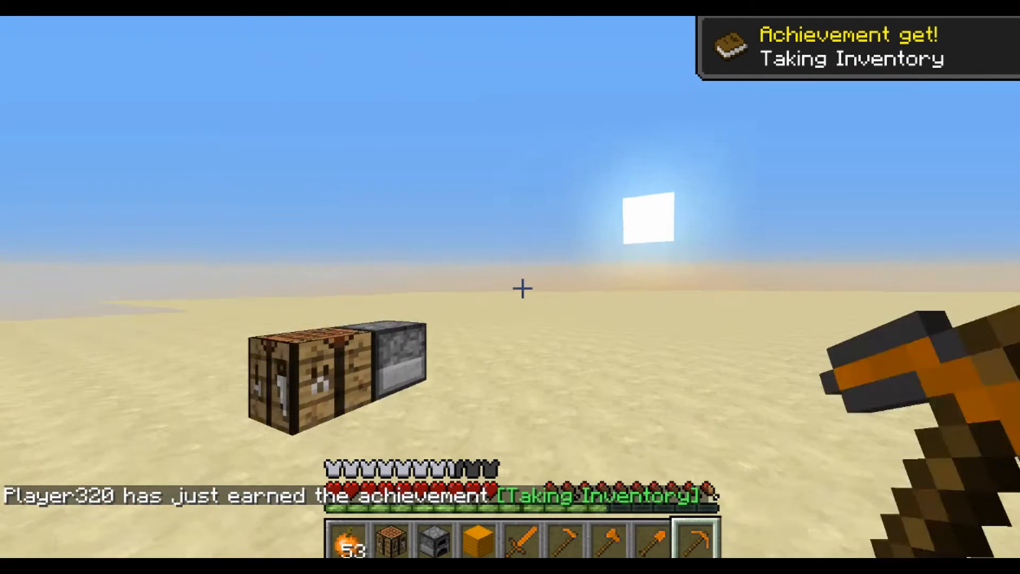
{"action": "key", "text": "e"}
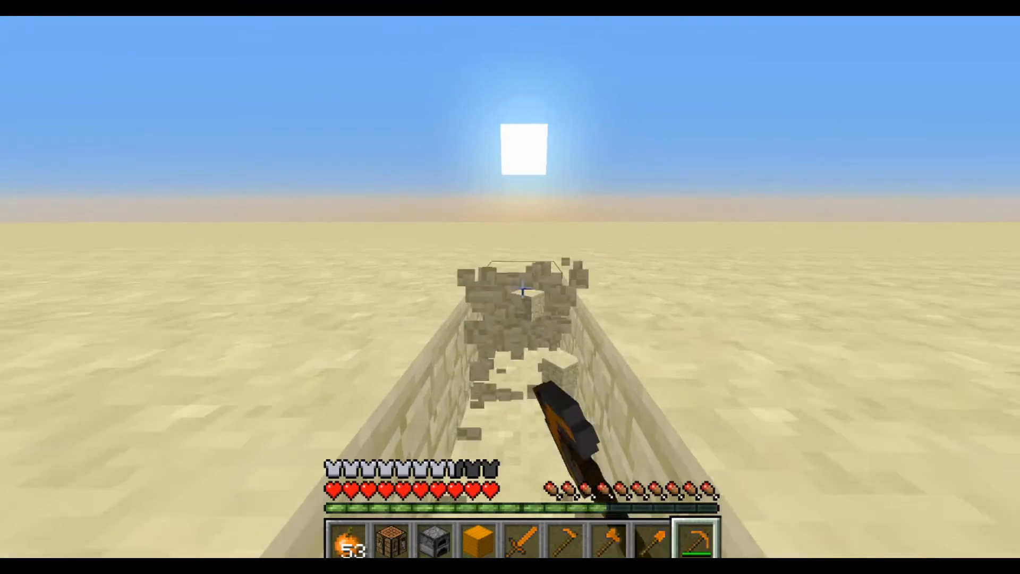
{"action": "mouse_move", "coordinate": [521, 286]}
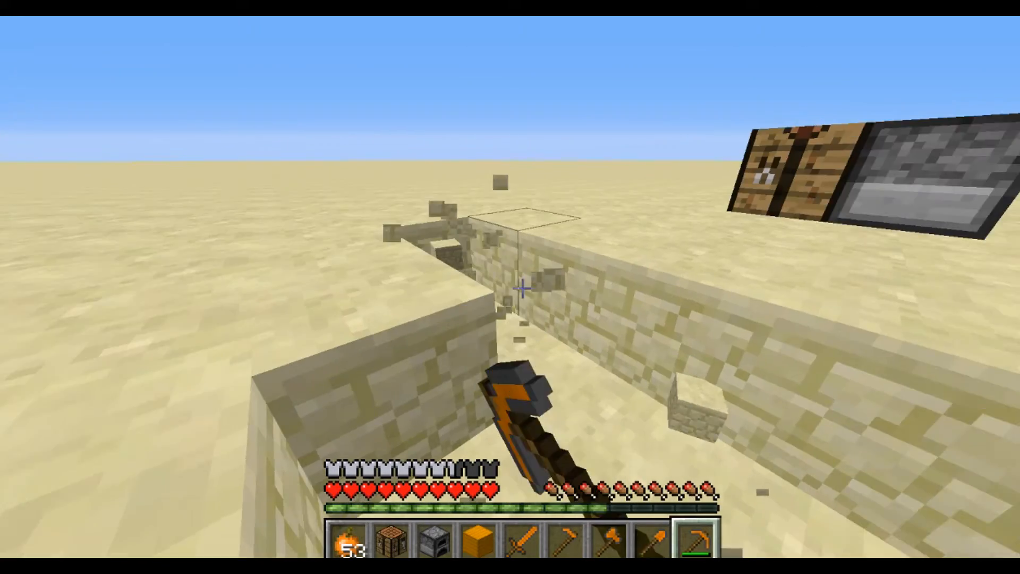
{"action": "mouse_move", "coordinate": [510, 286]}
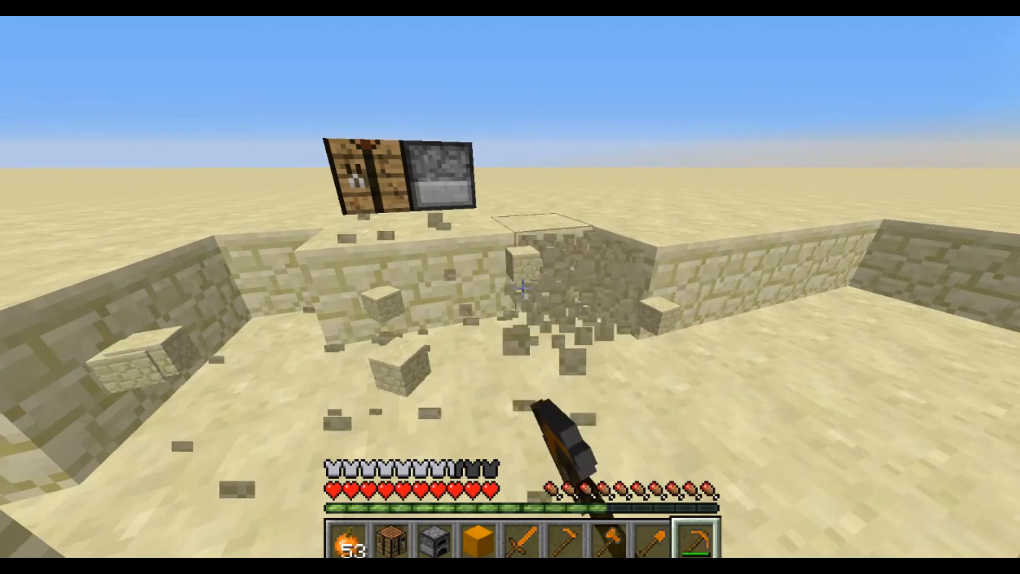
{"action": "mouse_move", "coordinate": [521, 287]}
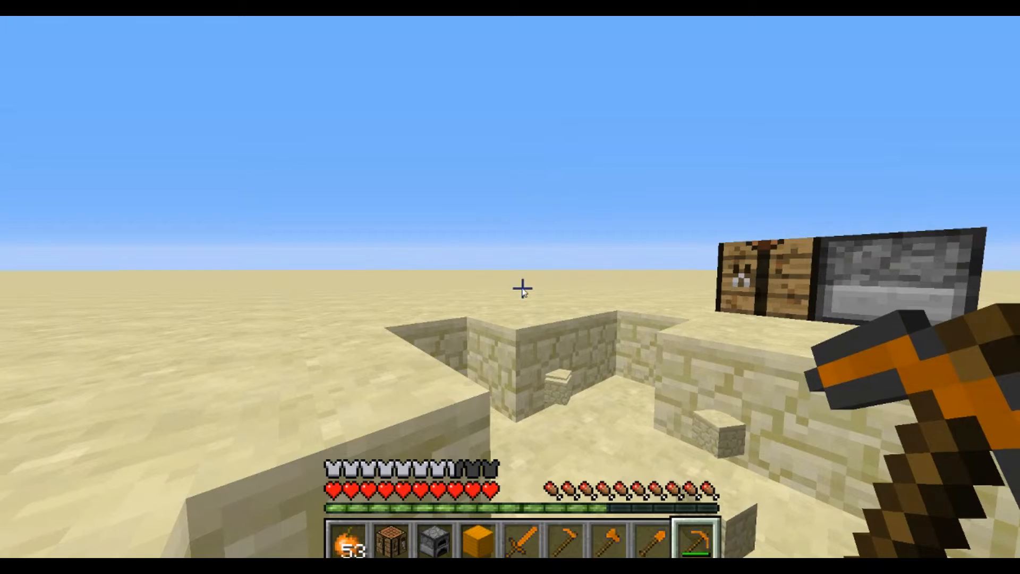
{"action": "key", "text": "e"}
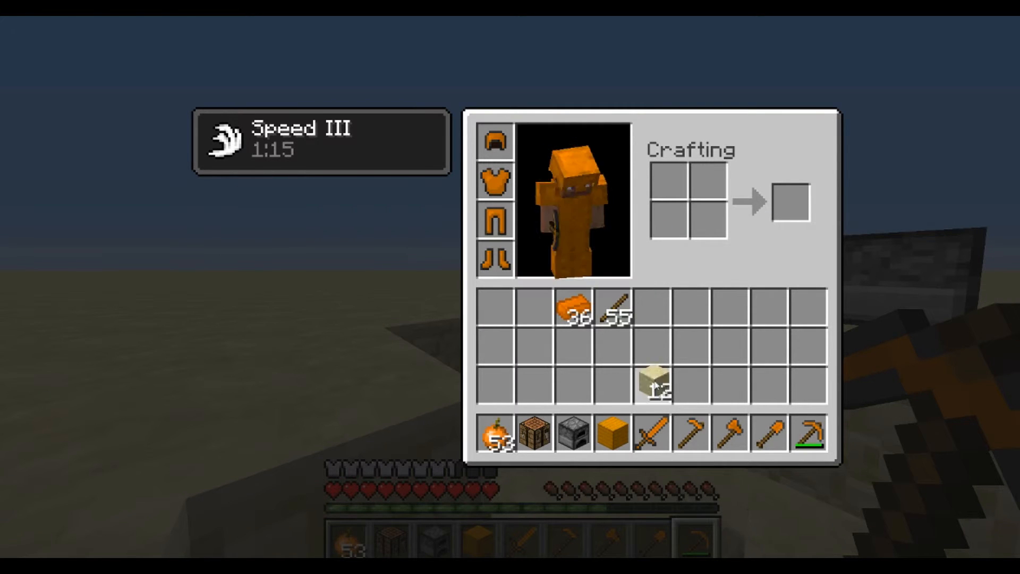
{"action": "key", "text": "Escape"}
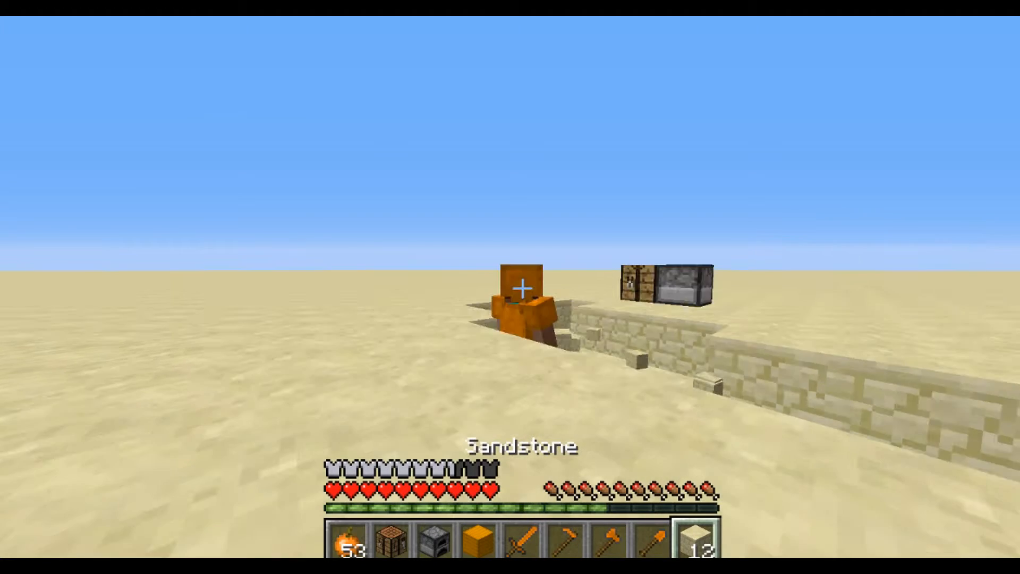
{"action": "mouse_move", "coordinate": [510, 286]}
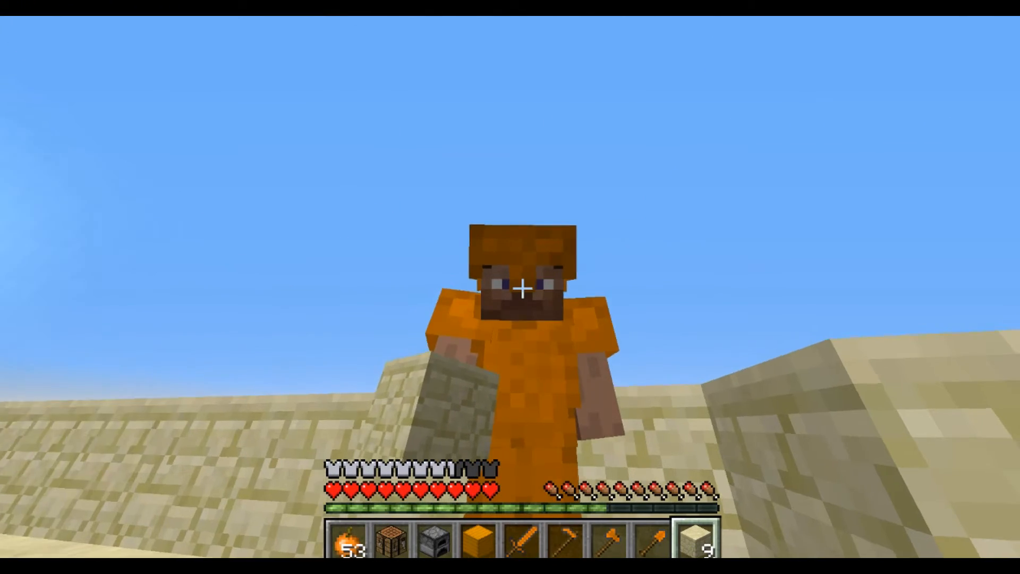
{"action": "mouse_move", "coordinate": [510, 287]}
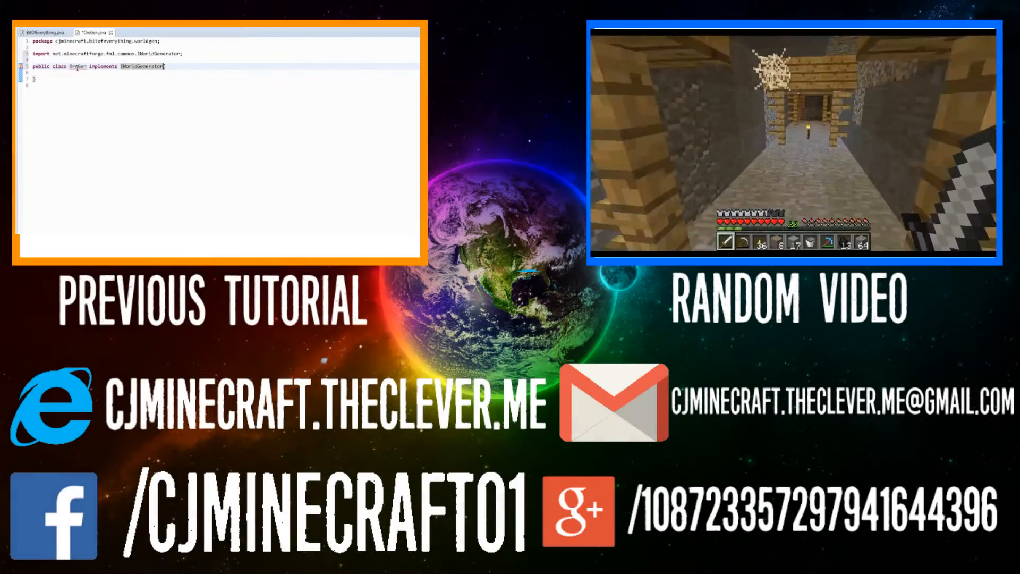
{"action": "type", "text": "{"}
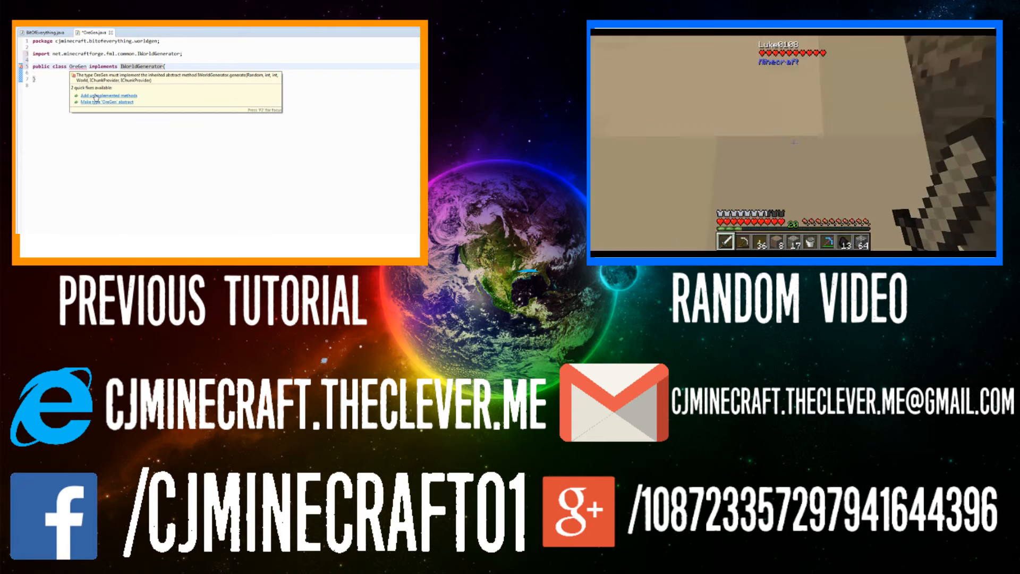
{"action": "left_click", "coordinate": [108, 96]}
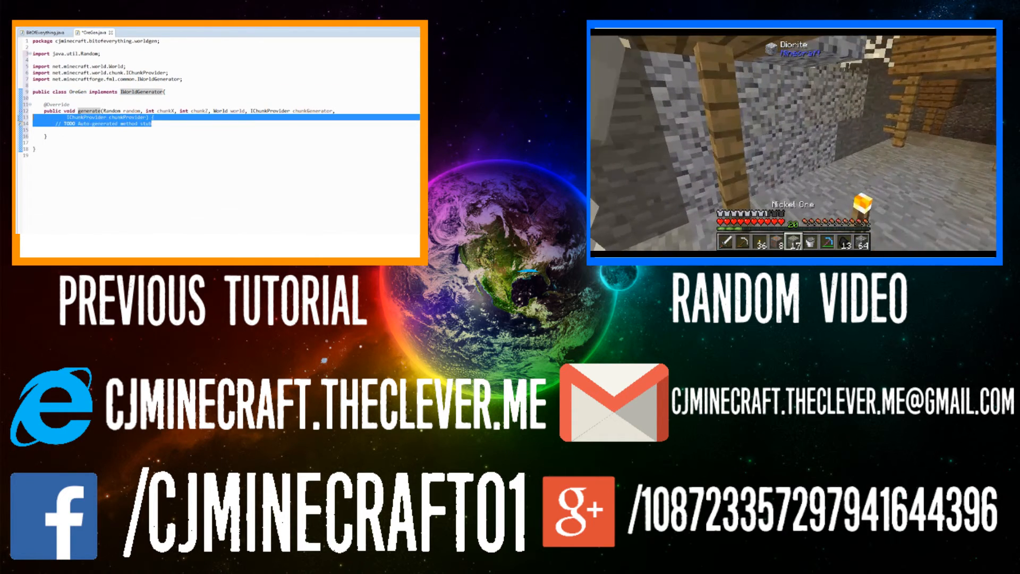